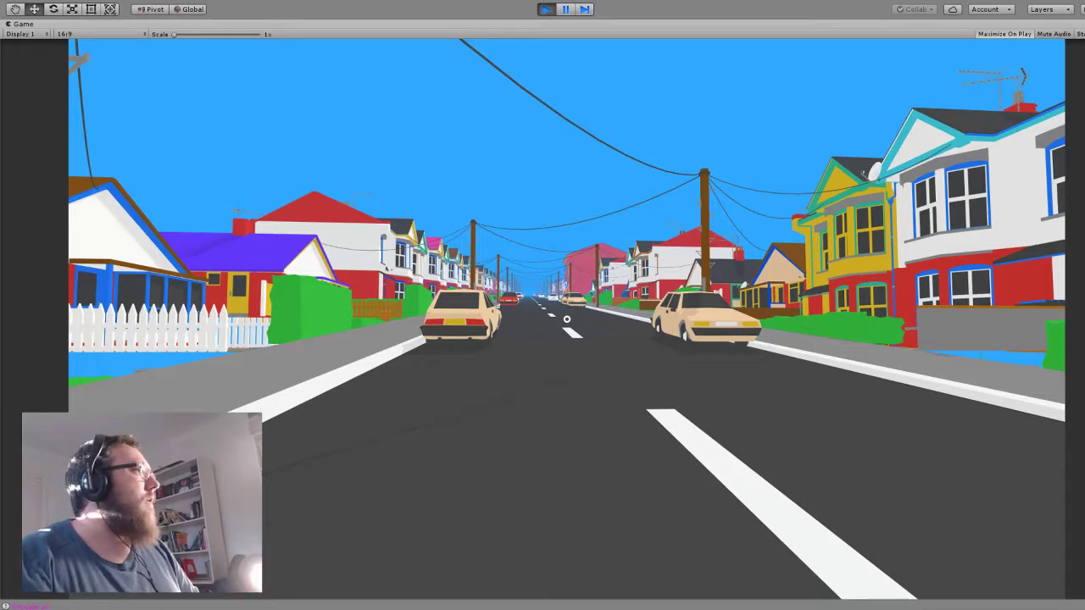
Pause the game with Esc and show the Credits panel from the pause menu.
key("Escape")
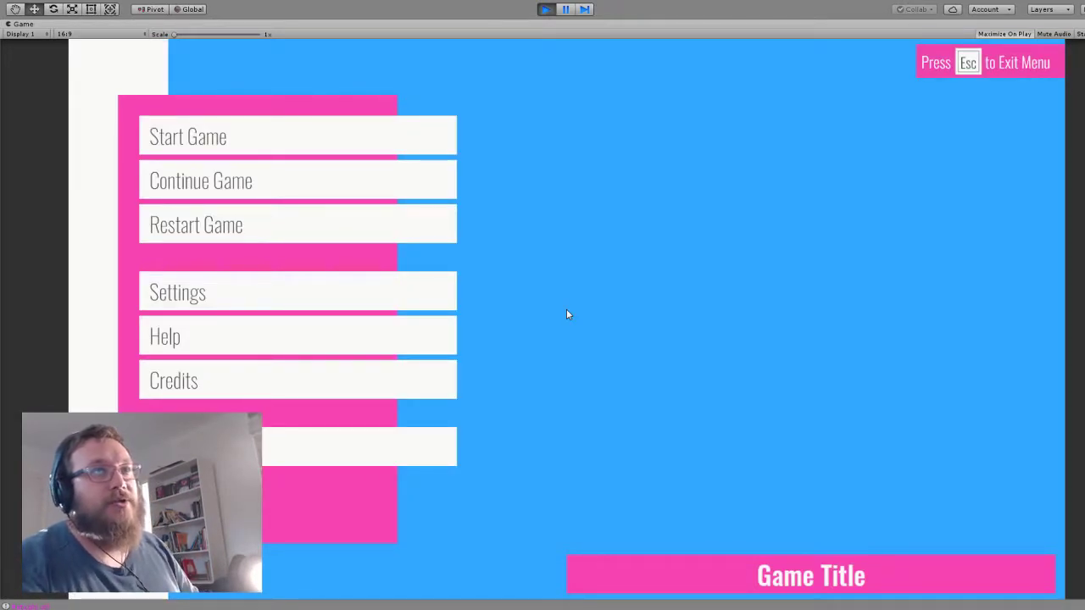
mouse_move(359, 447)
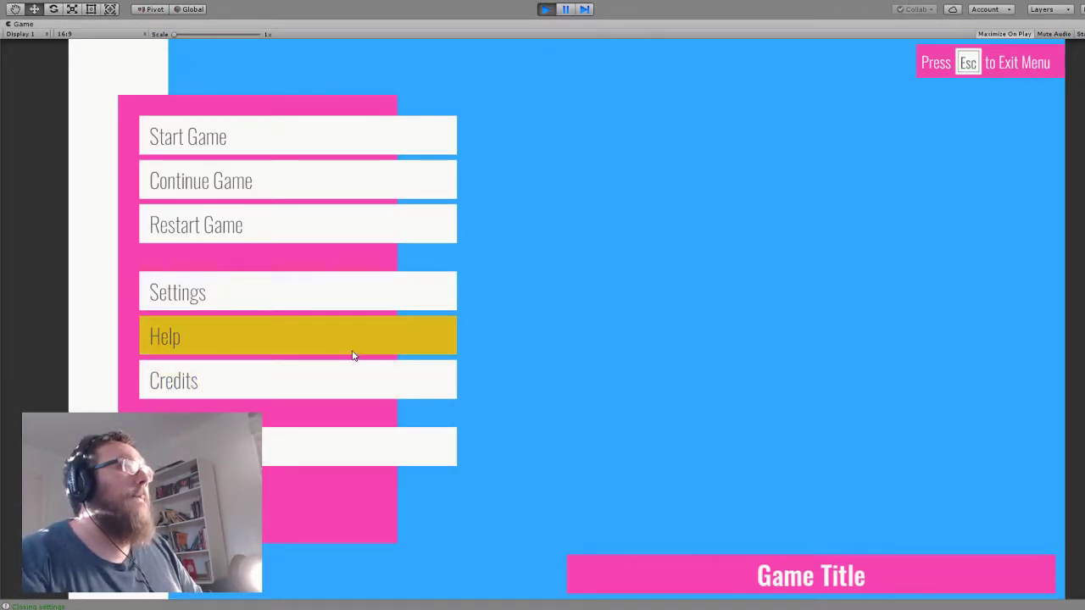
left_click(299, 380)
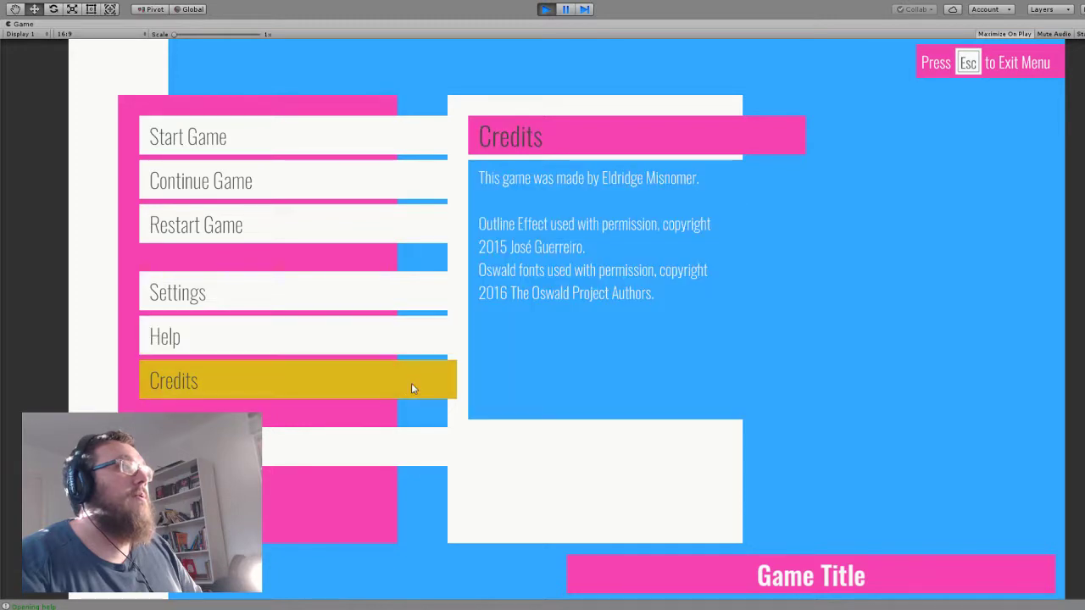
Close the Credits panel and resume the street scene via Start Game.
left_click(176, 291)
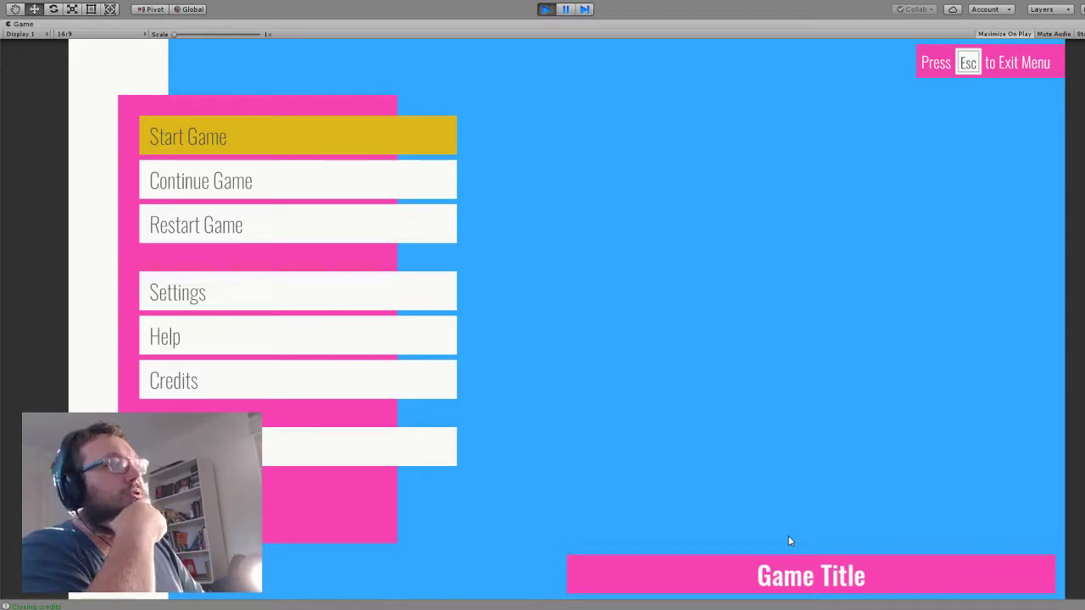
left_click(299, 136)
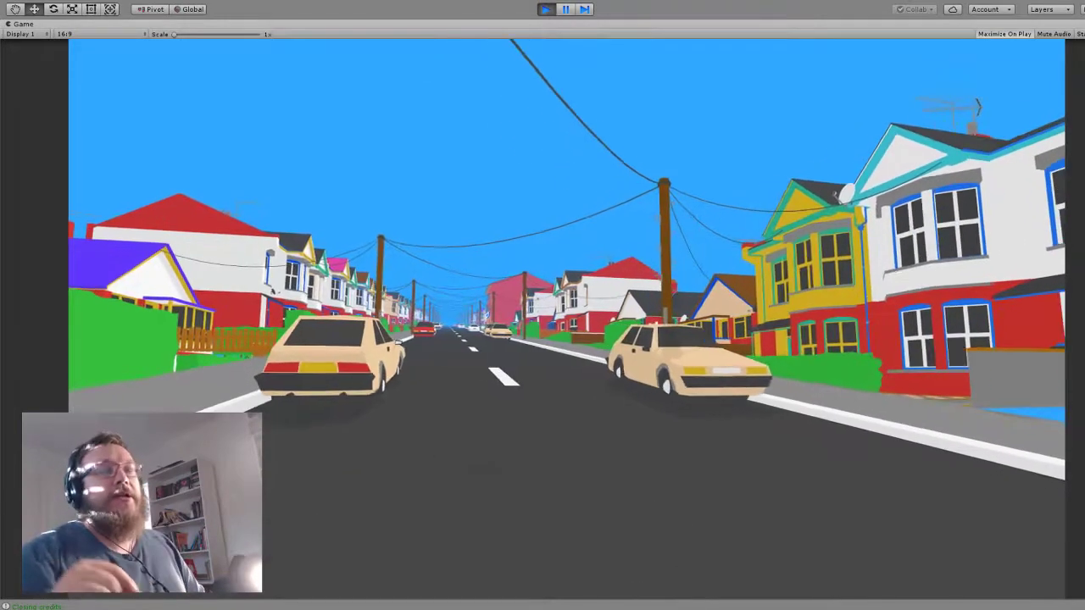